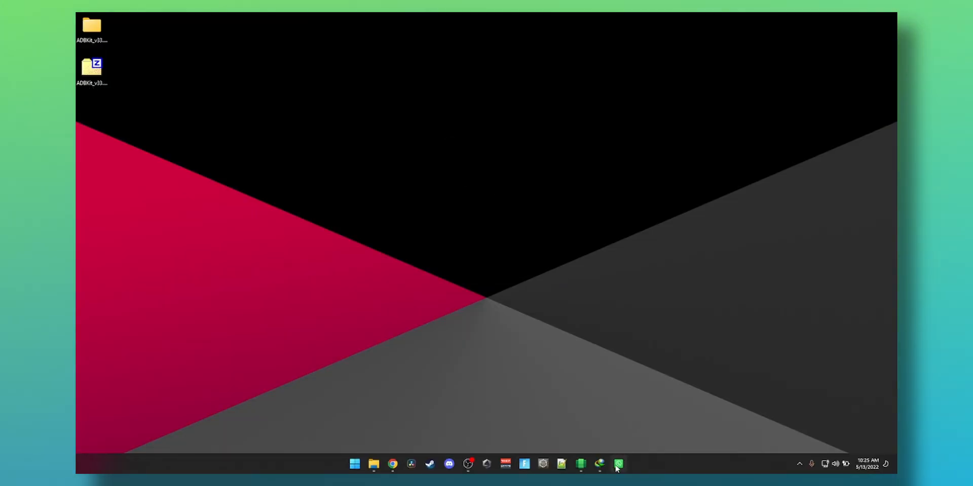
Step: Launch the WhatsApp Android app from its taskbar icon
click(618, 464)
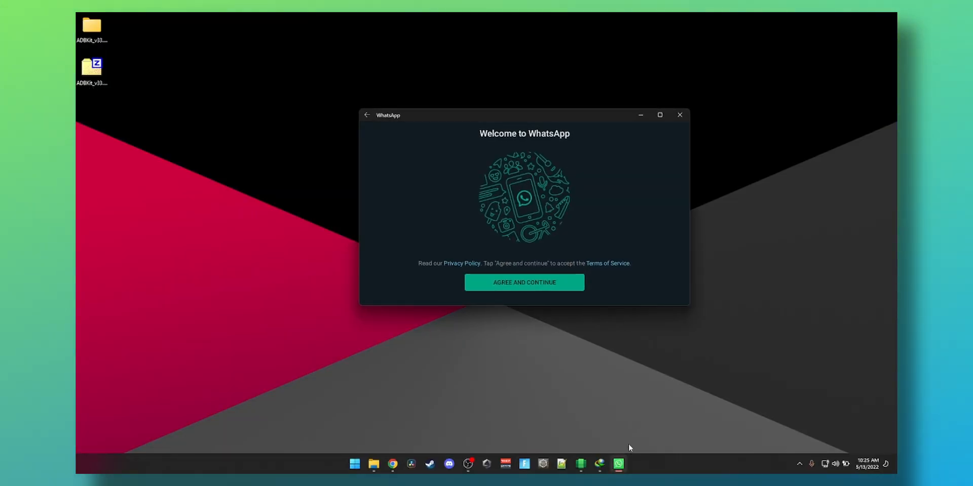
mouse_move(555, 122)
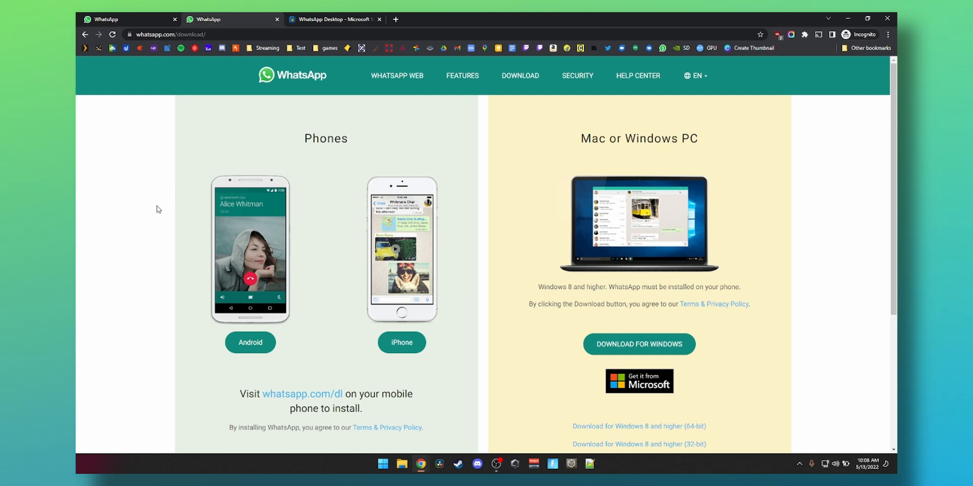
mouse_move(158, 207)
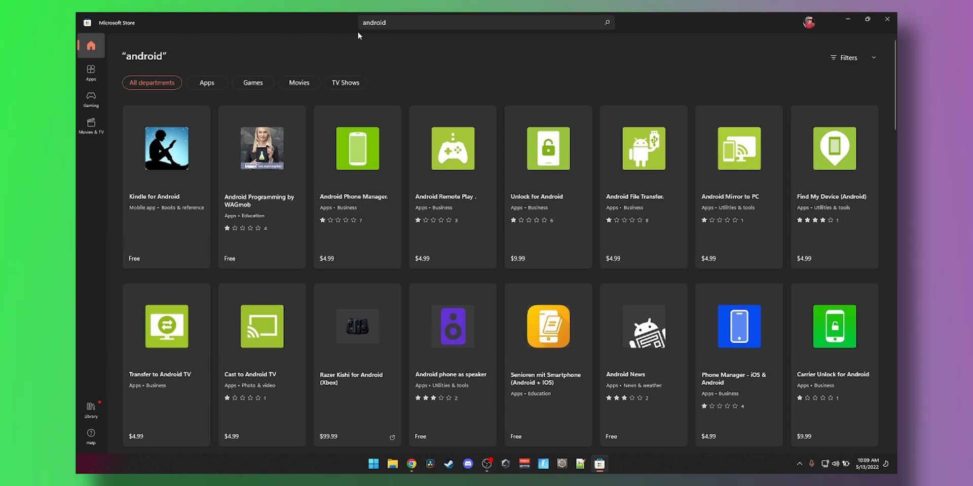
mouse_move(186, 173)
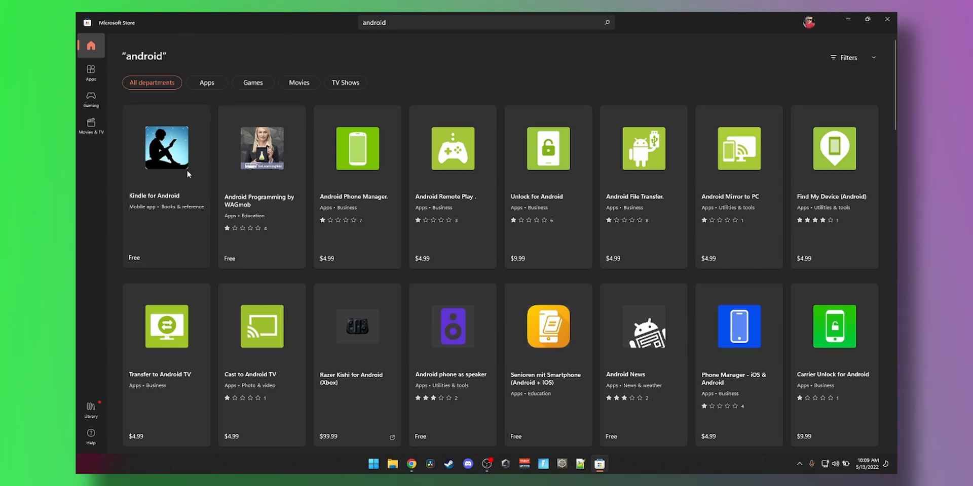
Step: Get Kindle for Android via the Amazon Appstore and download the Windows Subsystem for Android
click(165, 148)
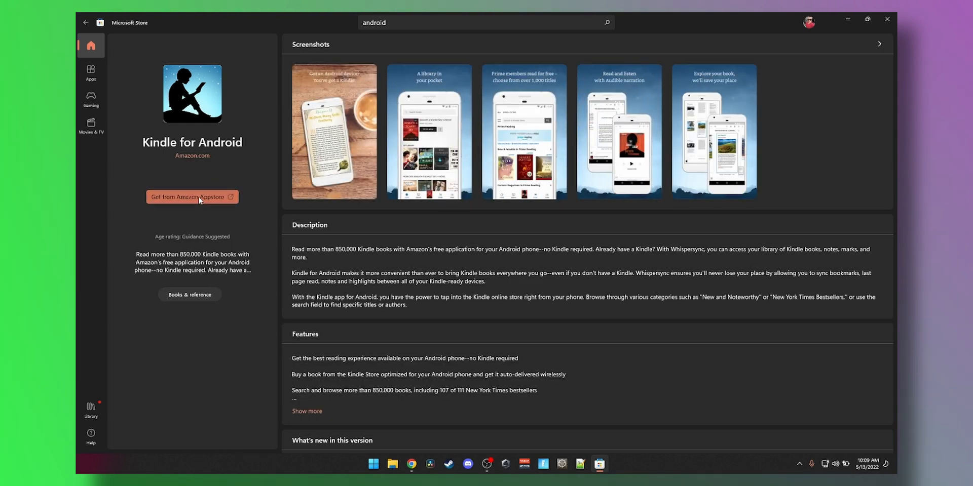
click(192, 197)
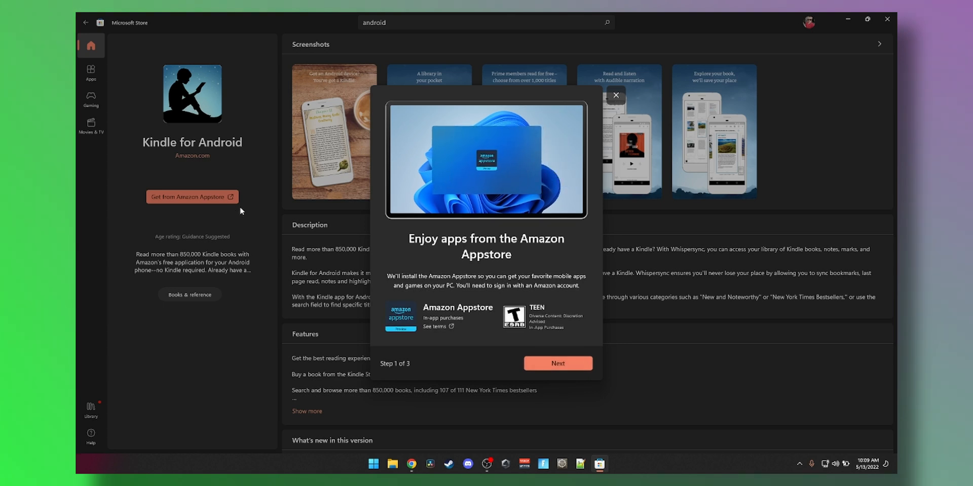
click(556, 364)
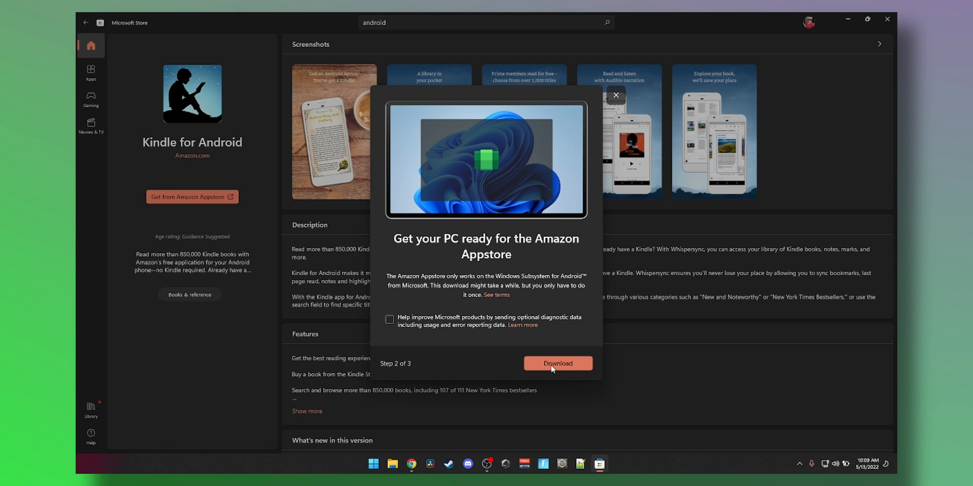
click(557, 363)
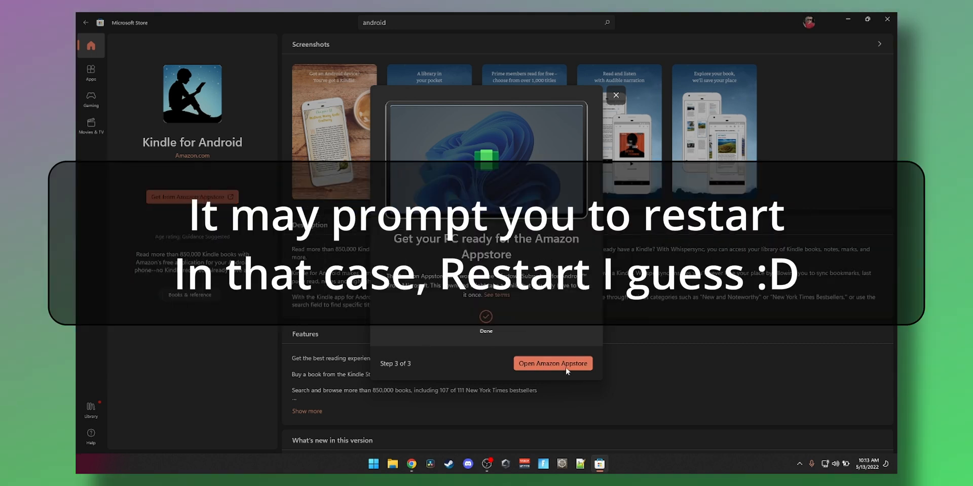
mouse_move(553, 373)
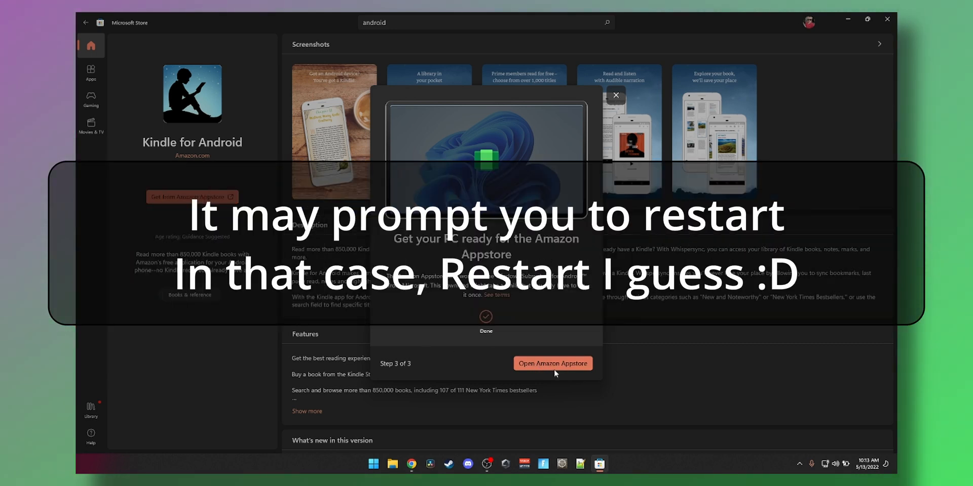
mouse_move(611, 115)
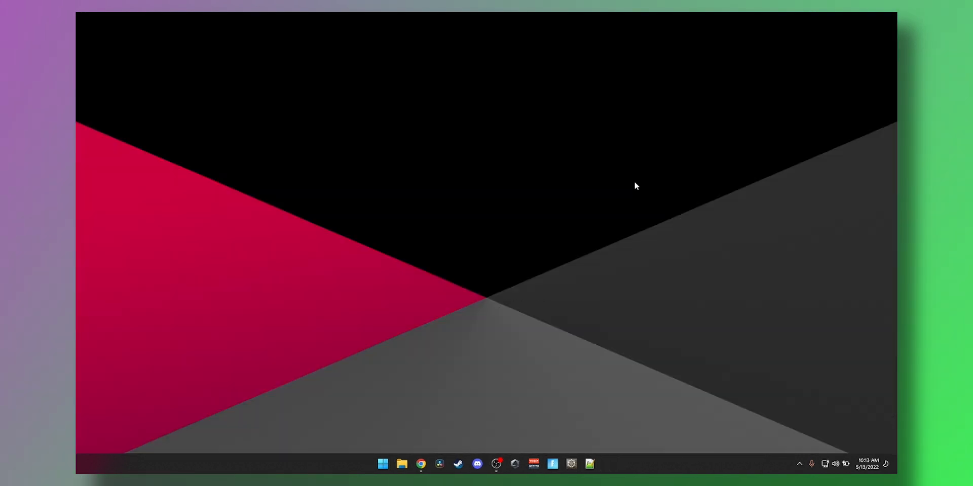
Step: Find the Android subsystem settings, enable Developer mode, and allow the subsystem through the firewall
text(w)
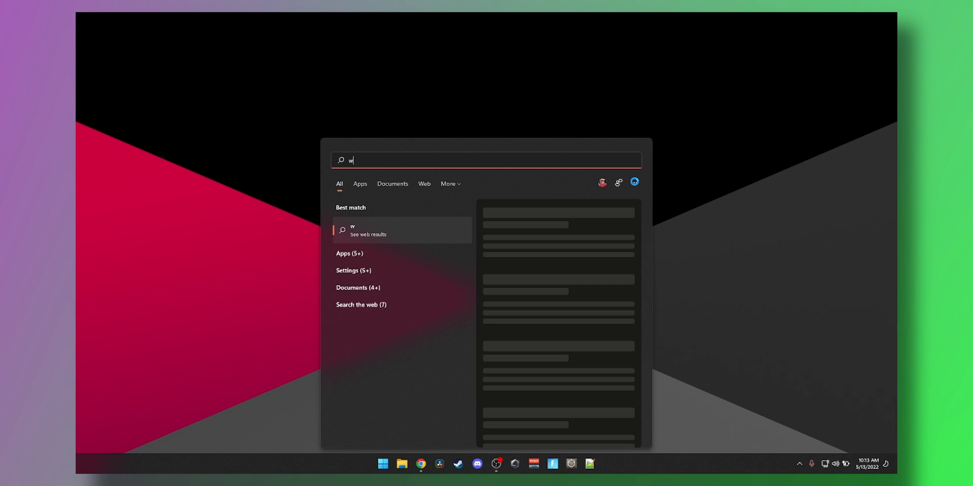
text(android)
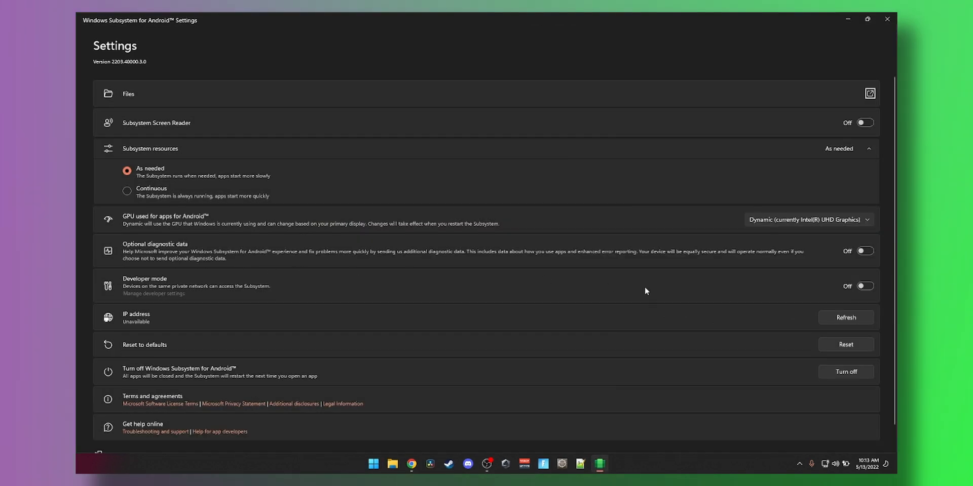
click(862, 286)
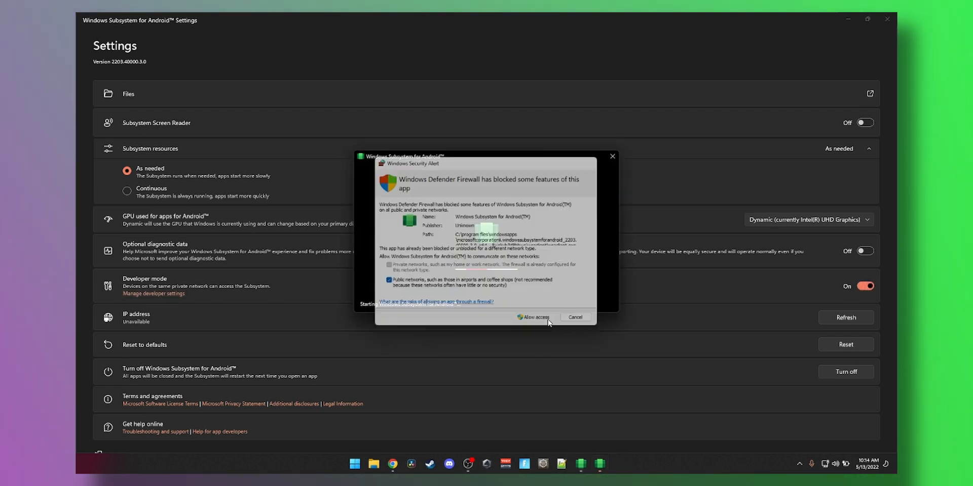
click(533, 317)
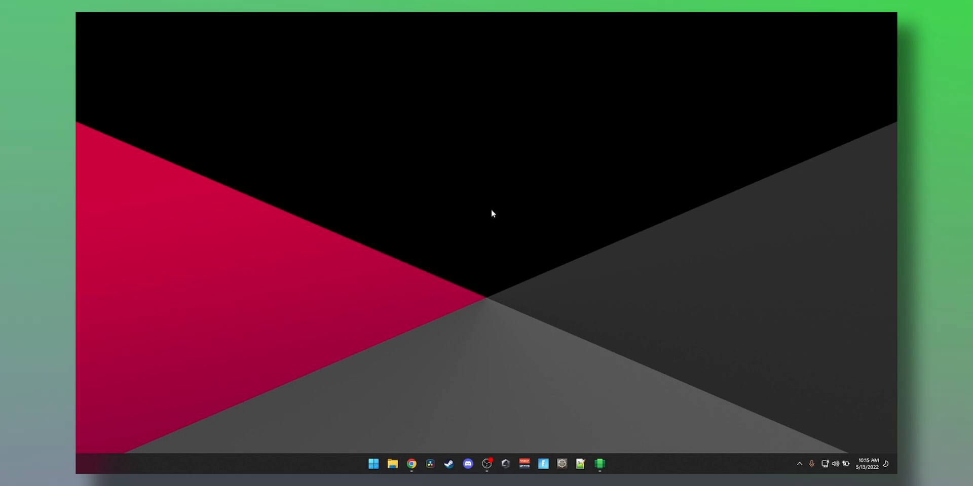
mouse_move(456, 298)
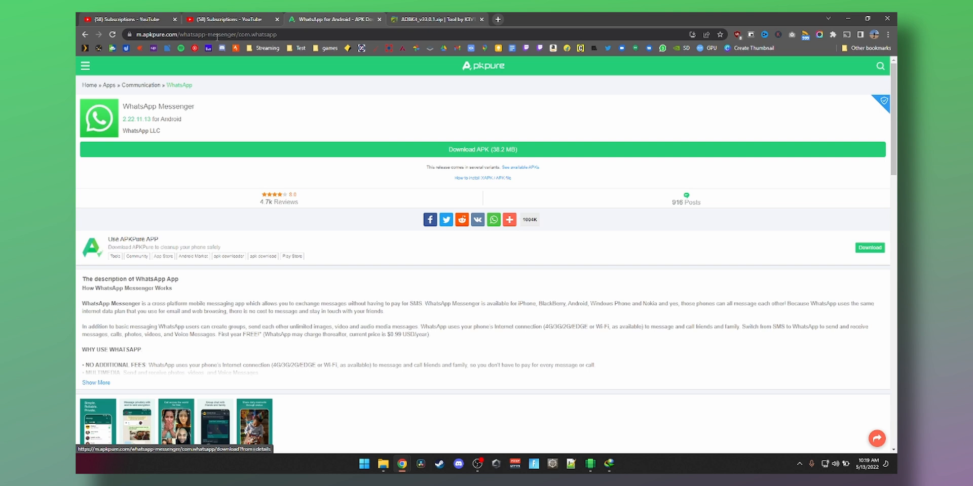
mouse_move(331, 155)
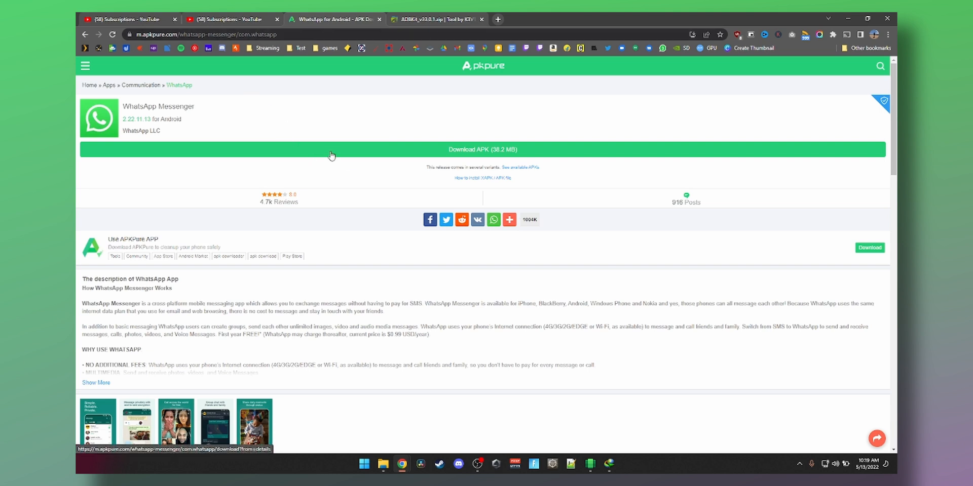
Step: Download the WhatsApp Messenger APK (38.2 MB) from APKPure
click(483, 150)
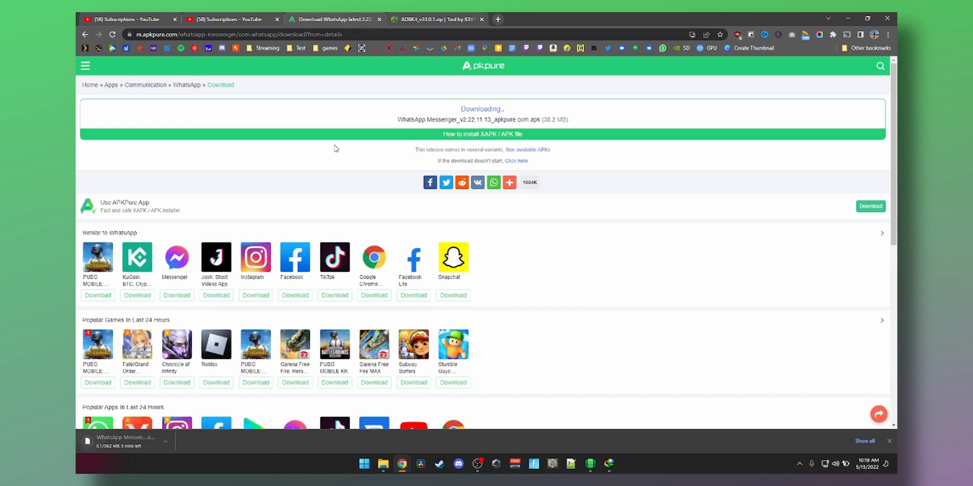
mouse_move(428, 17)
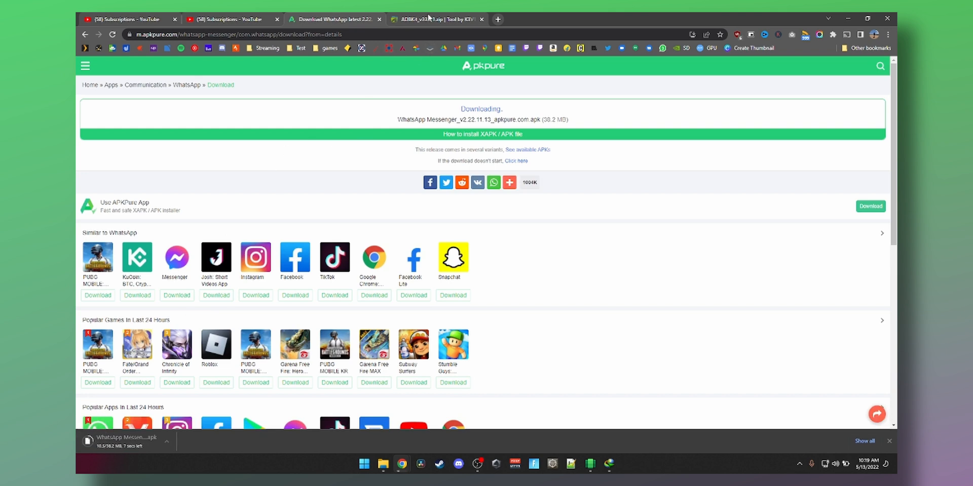
Step: On the ADBKit tab, start the ADBKit_v33.0.1.zip download and scroll to the mirror list
click(434, 19)
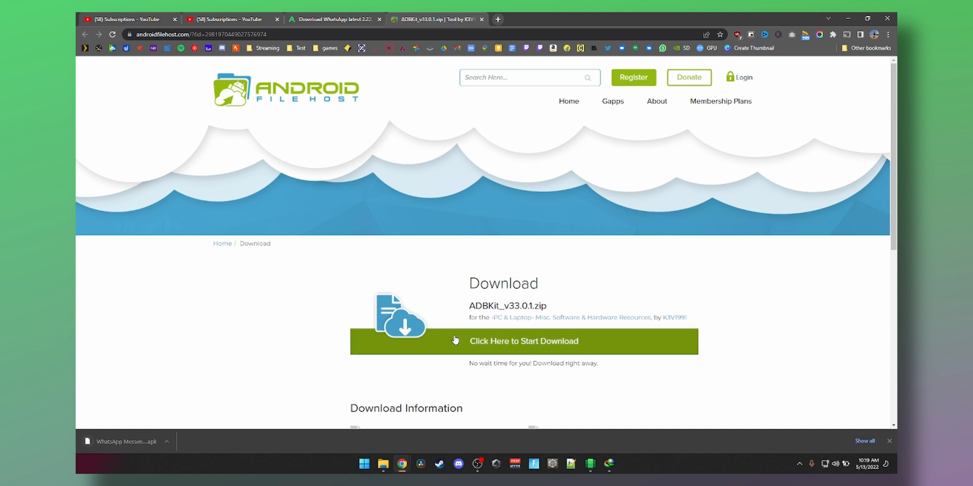
click(523, 341)
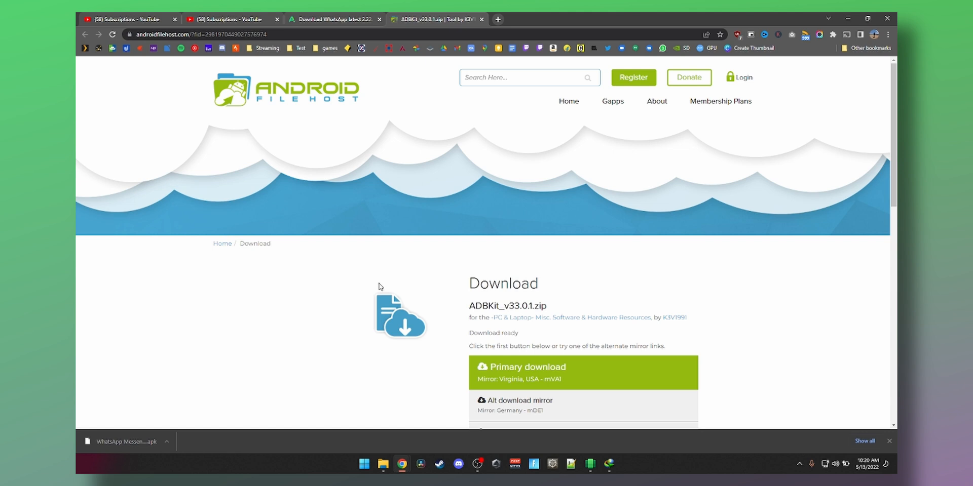
mouse_move(375, 280)
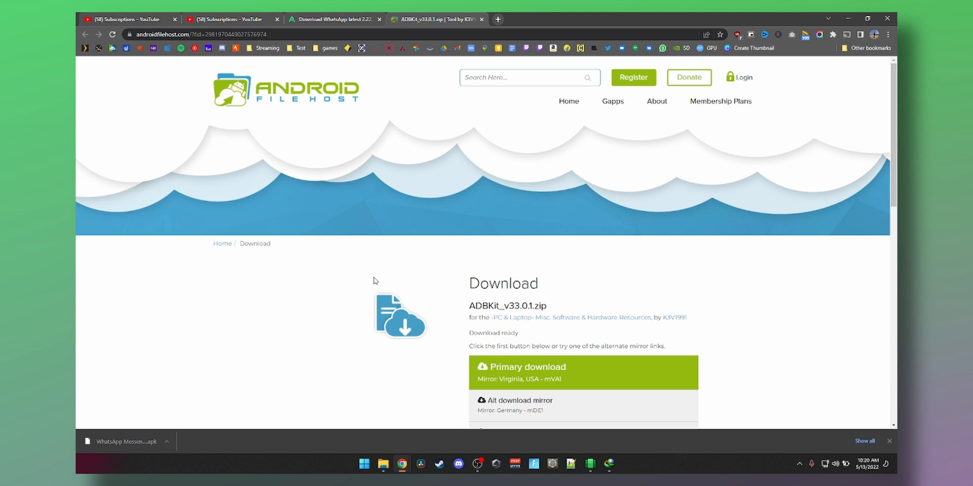
scroll(down, 3)
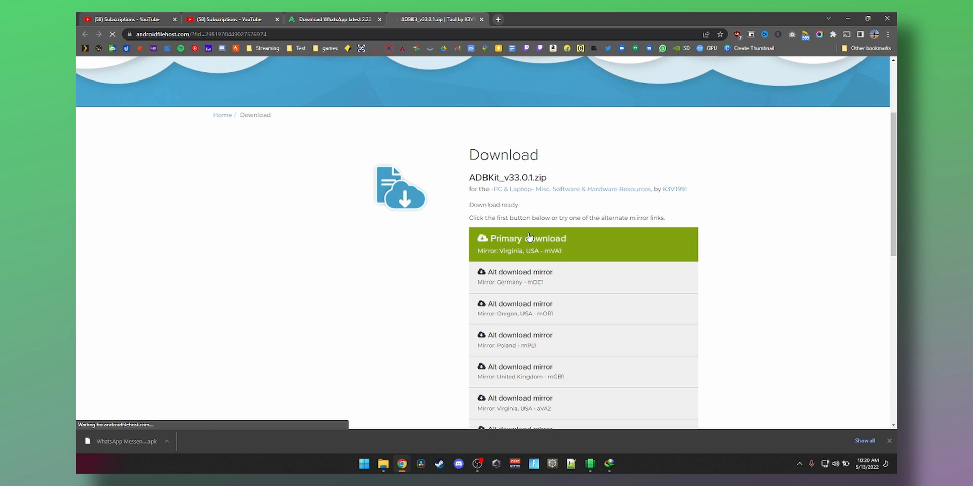
Step: Download ADBKit from the primary mirror, open its Downloads folder, then close the window
click(521, 242)
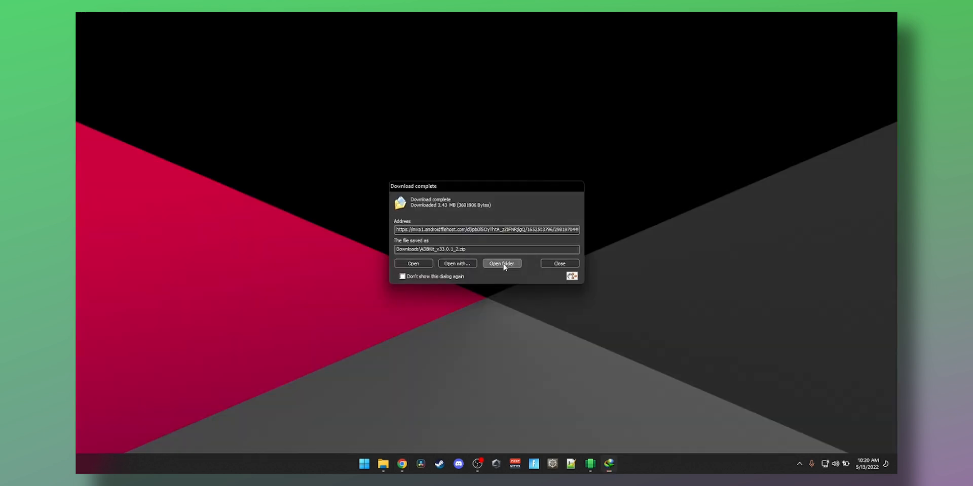
click(501, 263)
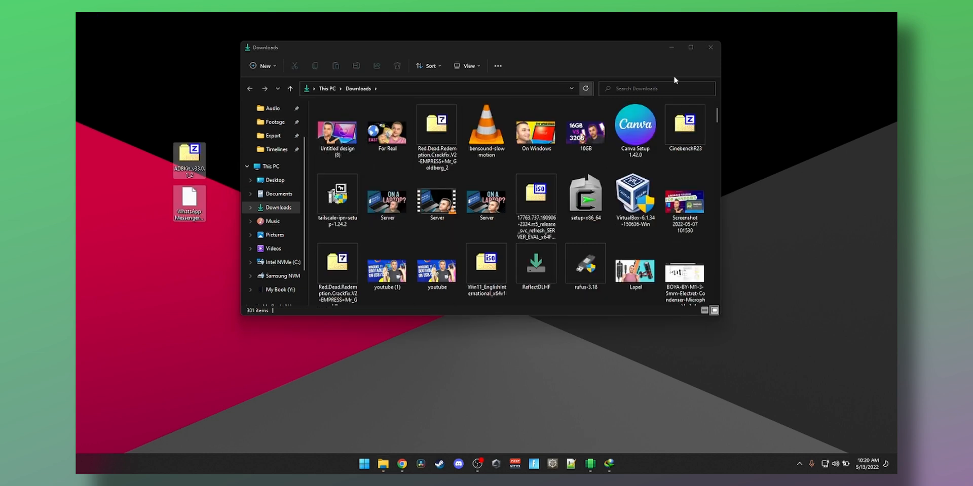
click(710, 47)
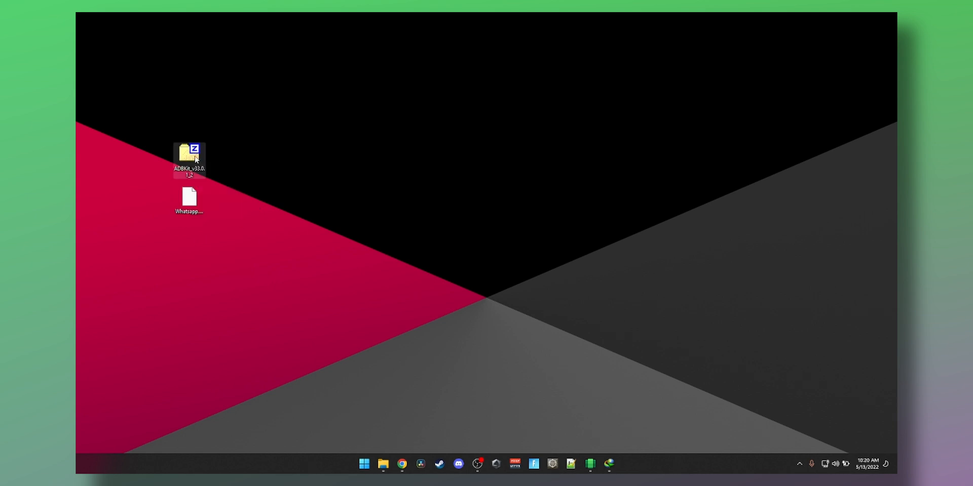
Step: Extract the ADBKit zip to the desktop and run Open CMD from the ADBKit v33.0.1 folder
right_click(188, 155)
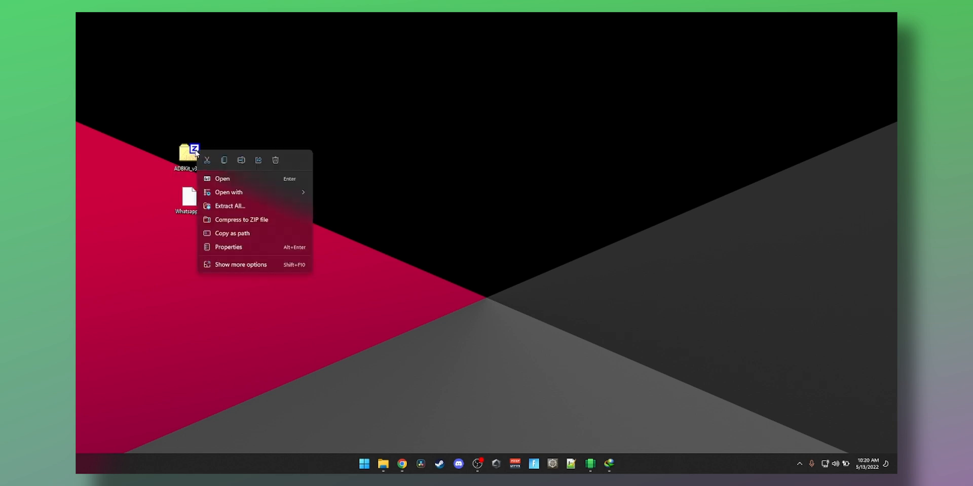
click(230, 205)
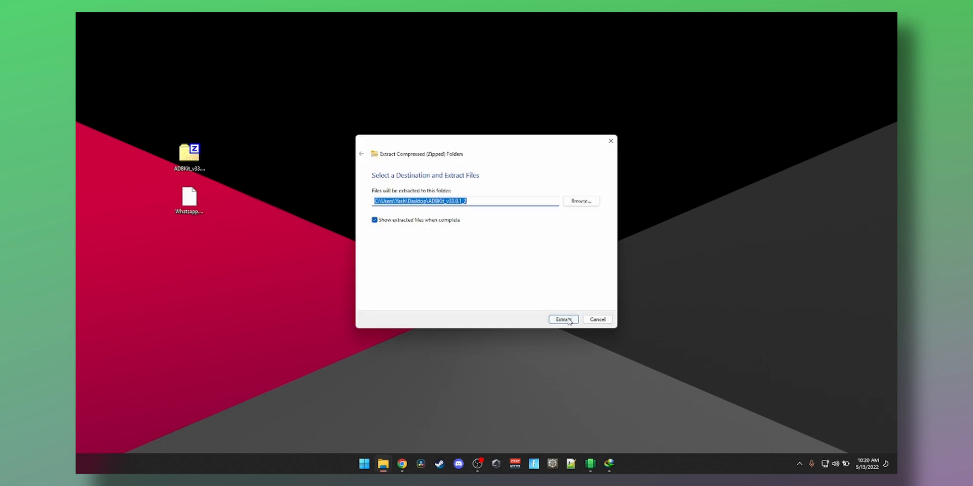
click(561, 319)
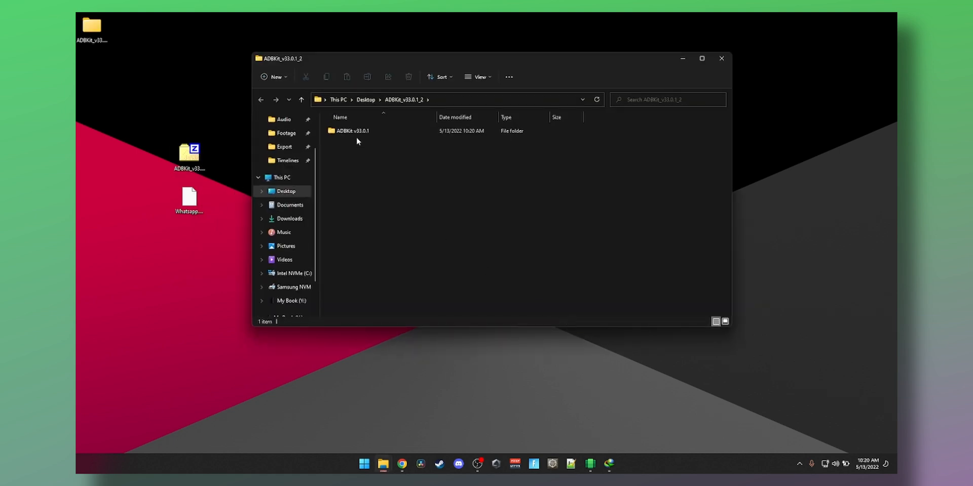
double_click(352, 130)
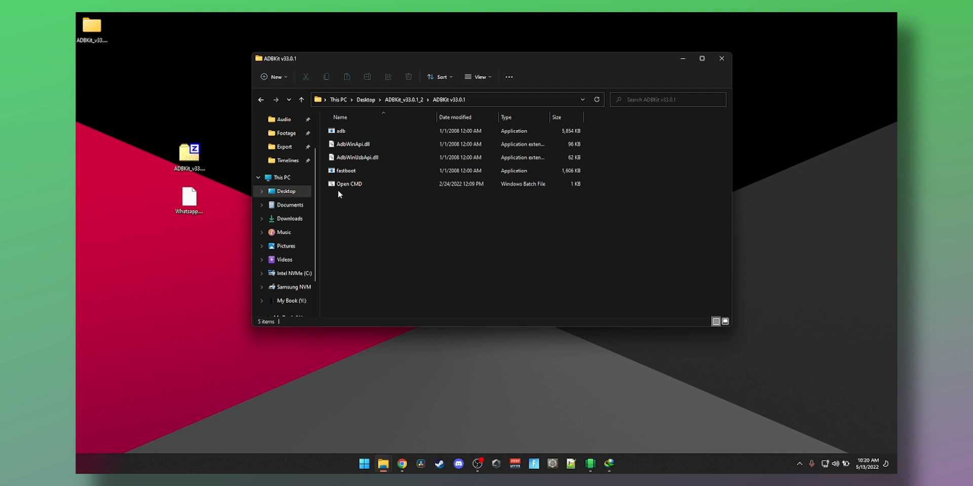
mouse_move(345, 184)
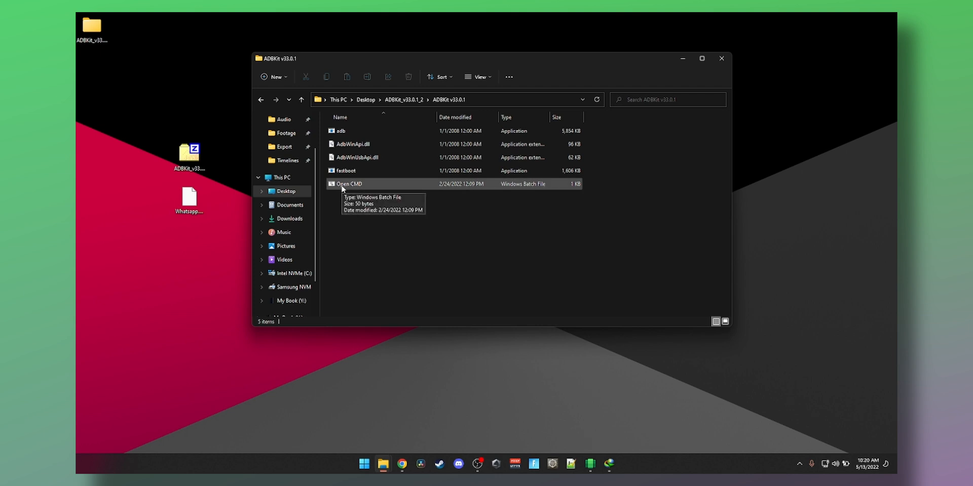
double_click(348, 183)
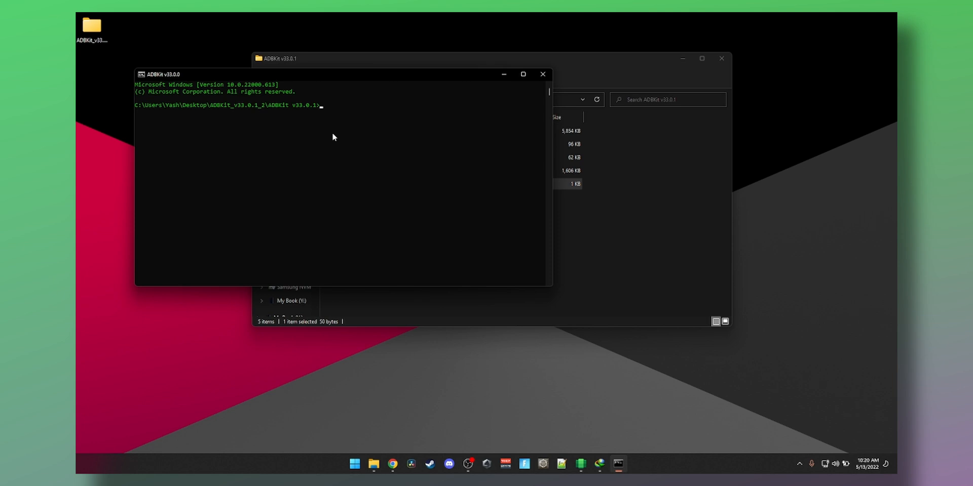
Step: Run adb connect 172.31.116.72 to attach adb to the Android subsystem
text(adb c)
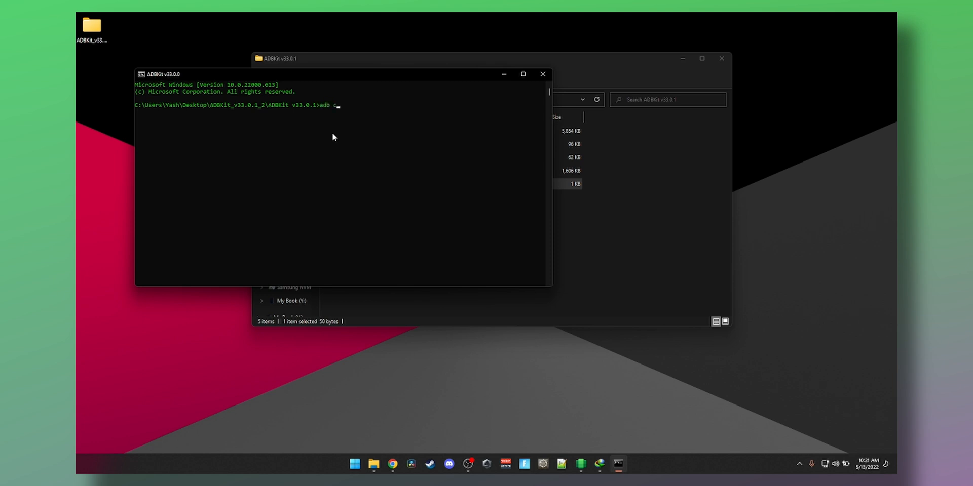
text(onnect)
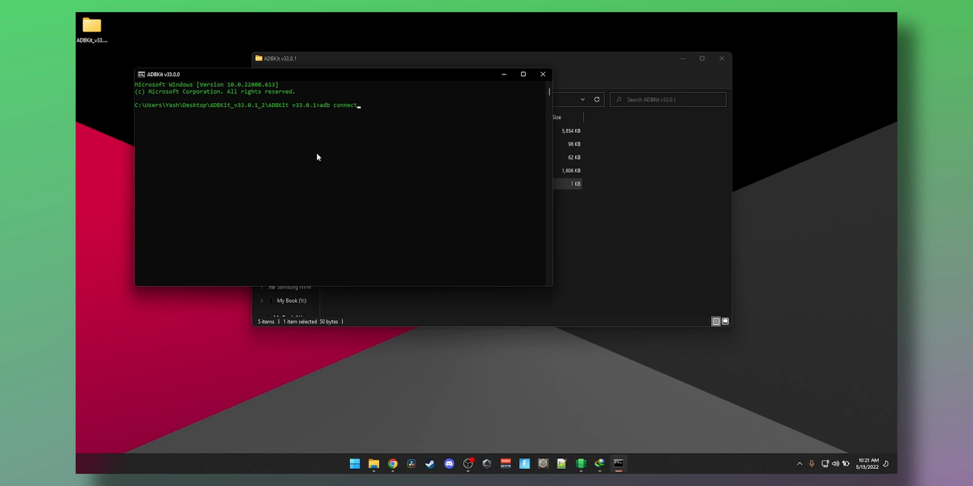
text(172.31.116.72)
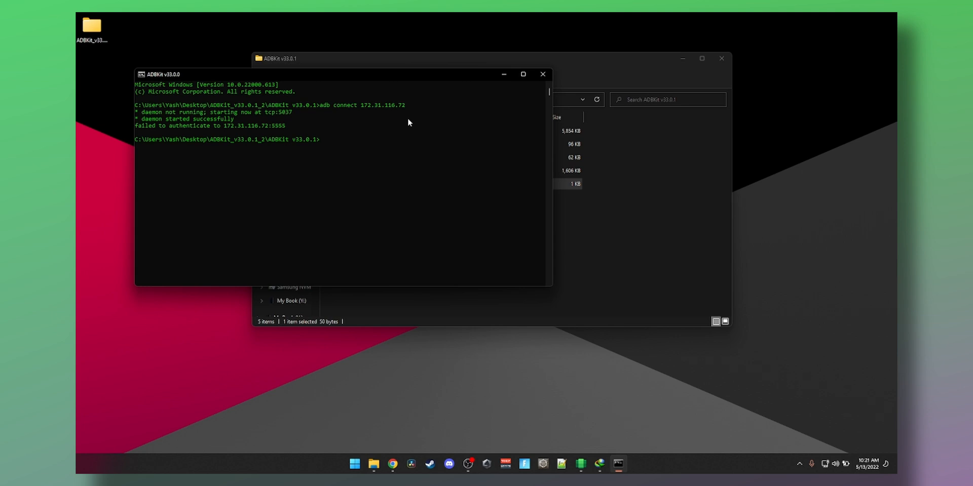
text(adb connect 172.31.116.72)
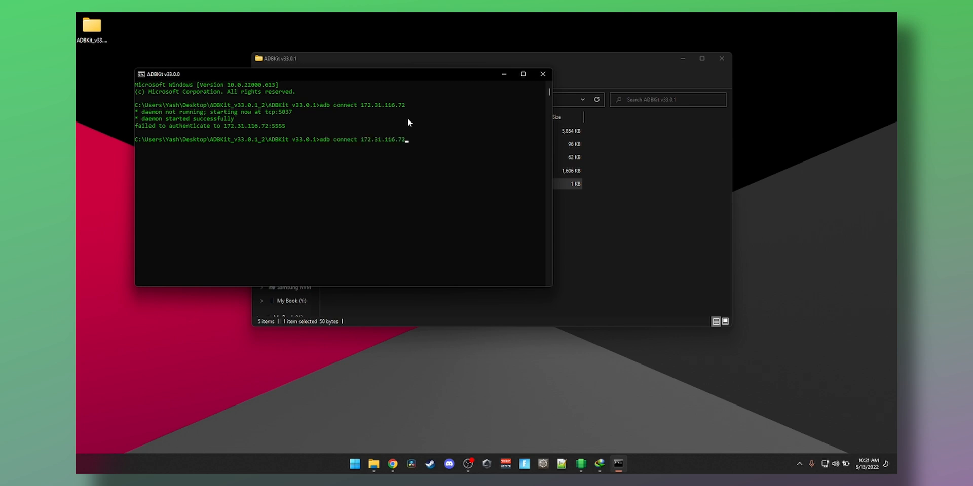
key(enter)
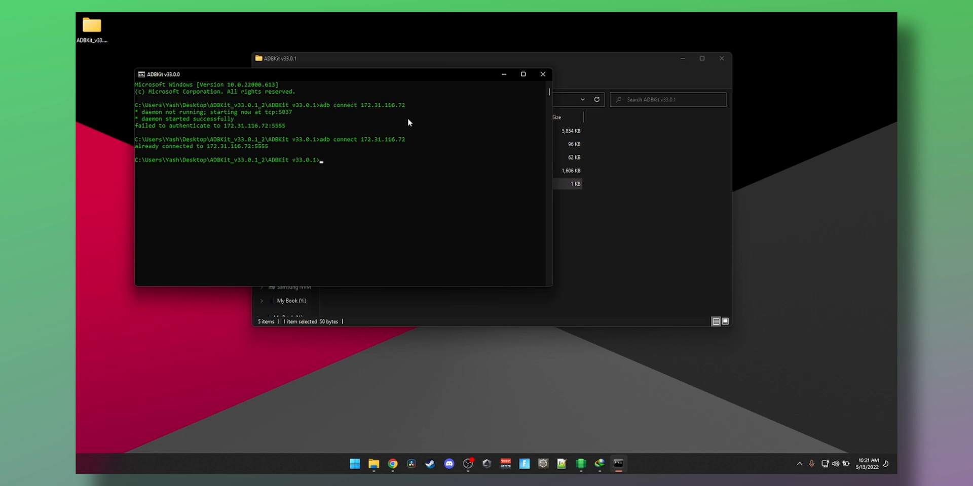
right_click(152, 112)
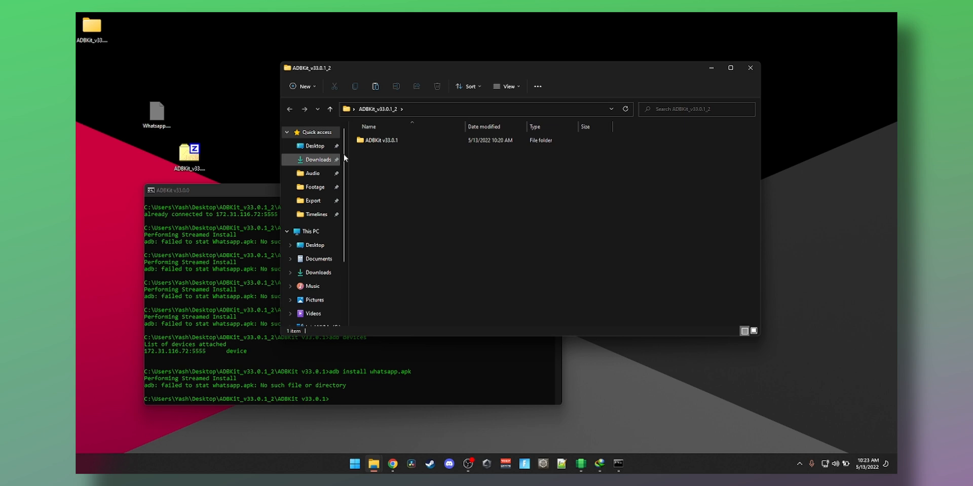
Step: Install whatsapp.apk through adb until it reports Success, then close Command Prompt
double_click(381, 139)
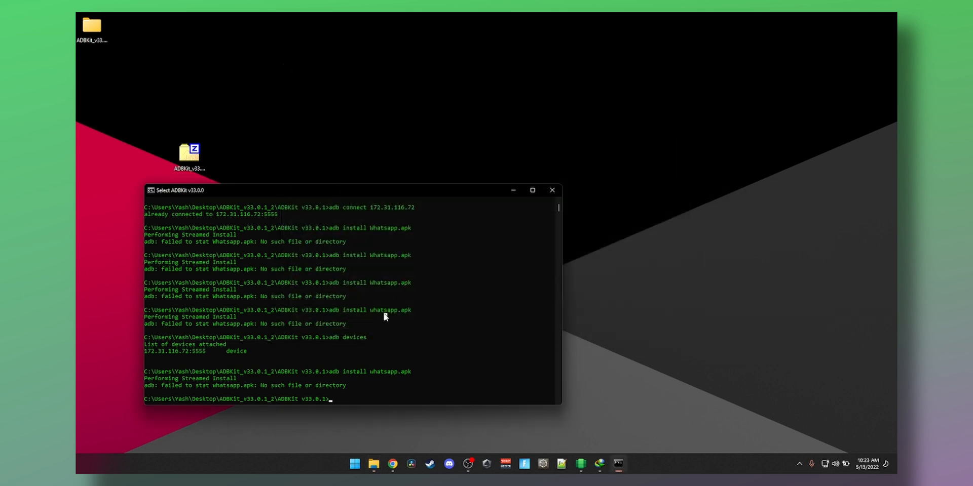
text(adb install whatsapp.apk)
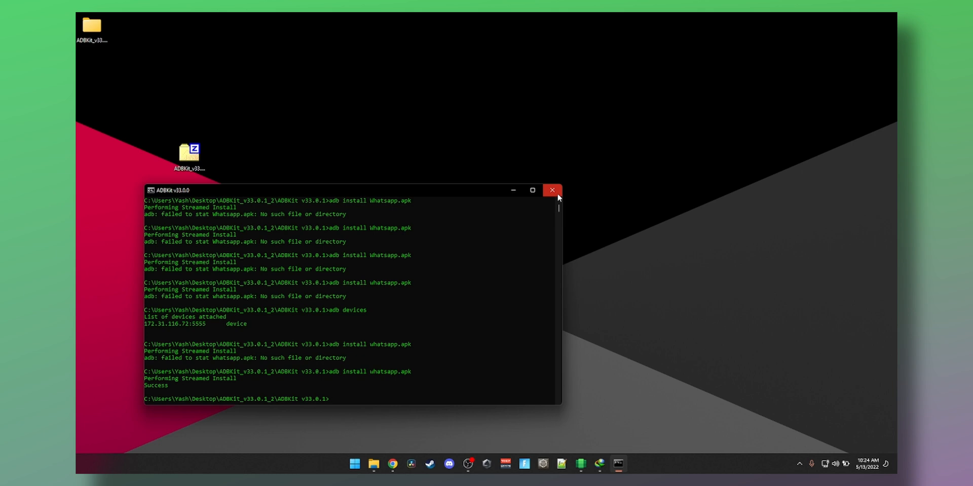
click(550, 190)
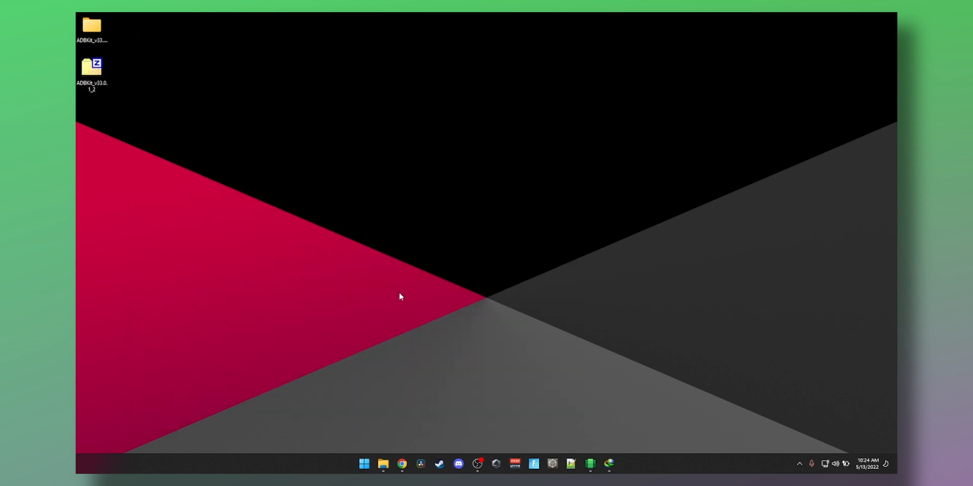
click(364, 465)
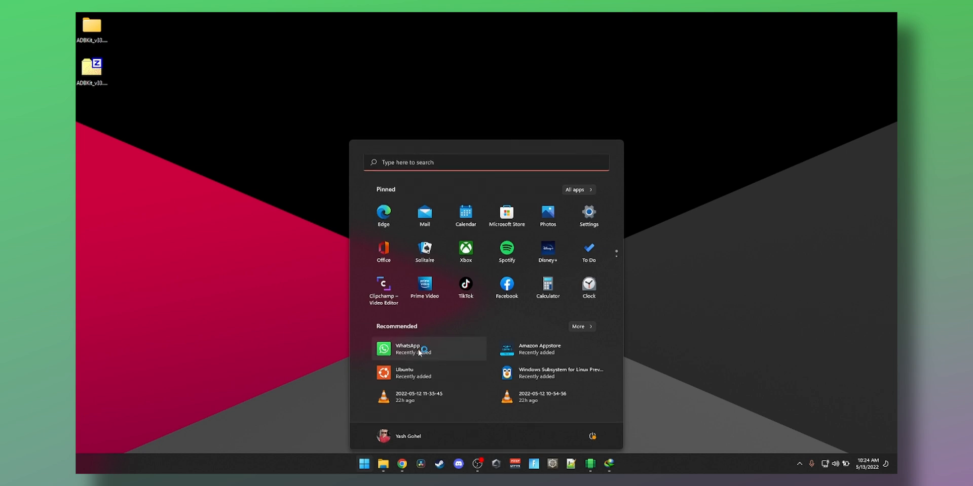
click(407, 349)
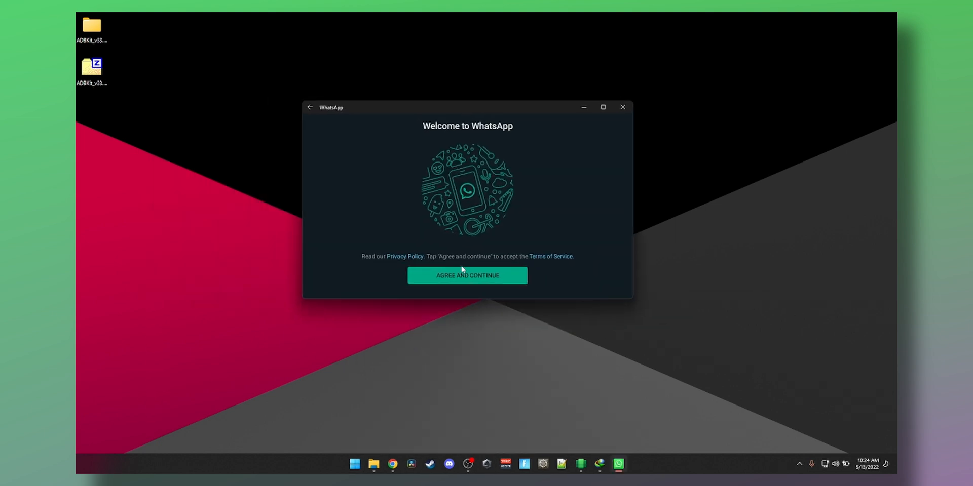
text(ukra)
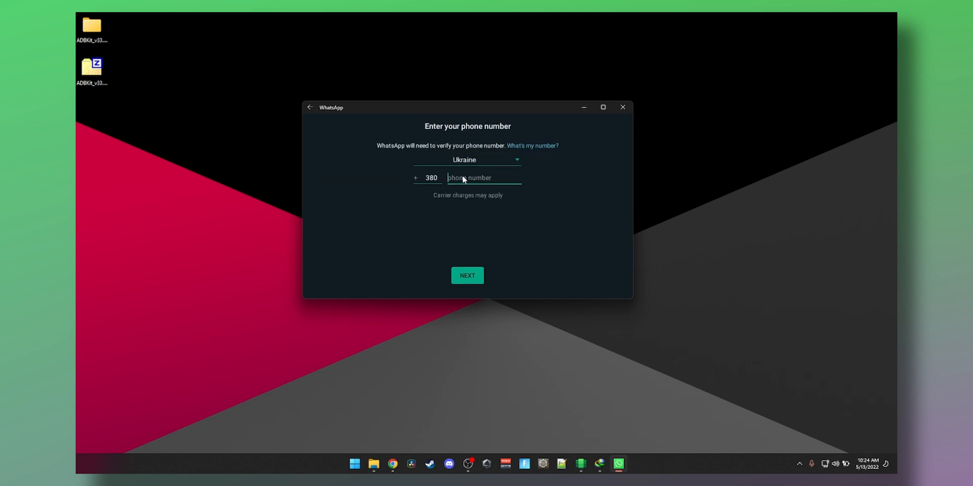
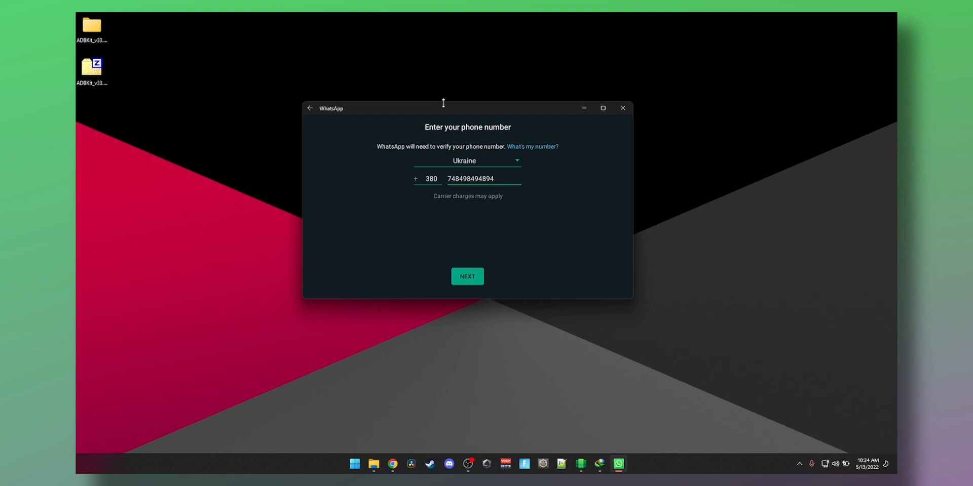
drag(443, 108, 488, 122)
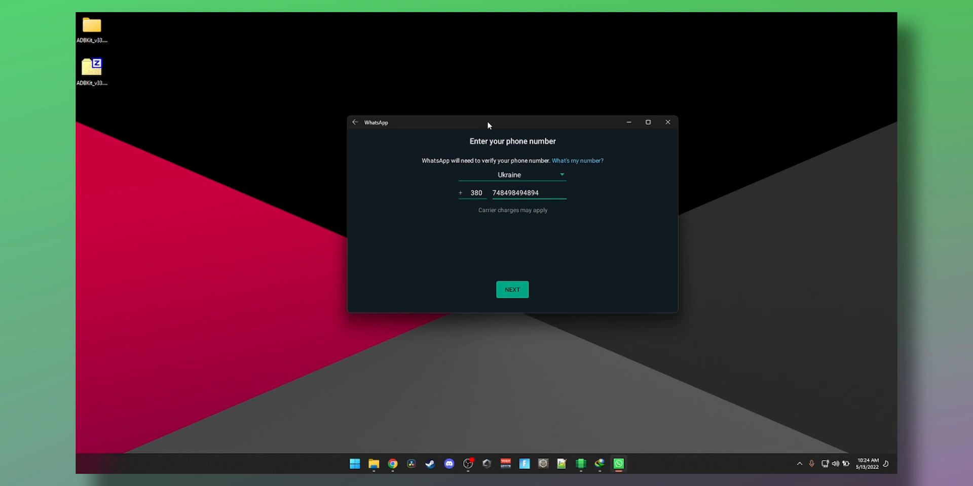
mouse_move(544, 231)
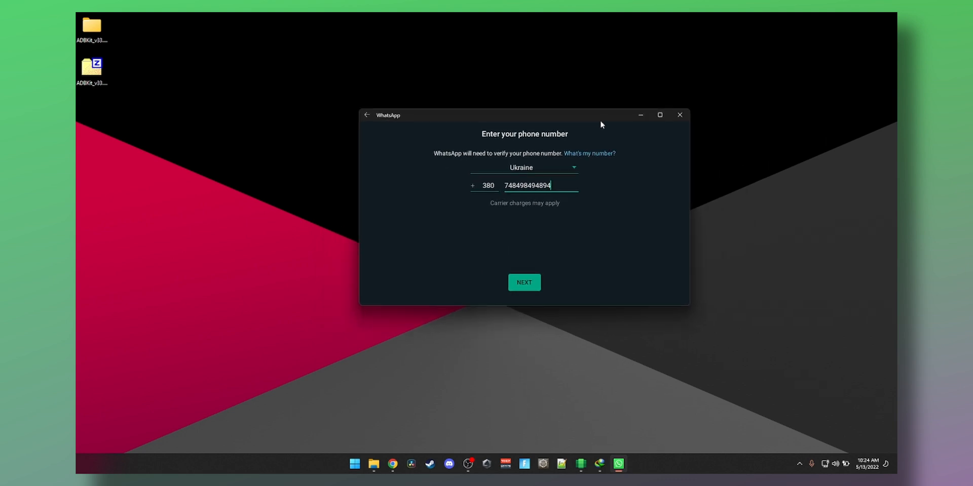
Step: Pin WhatsApp to the taskbar, relaunch it, and accept terms to reach the Ukraine number screen
right_click(618, 464)
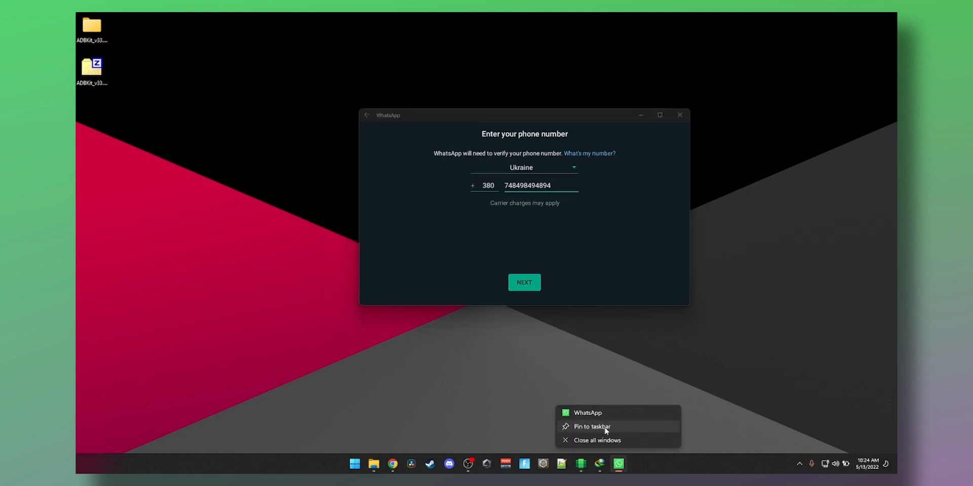
click(597, 439)
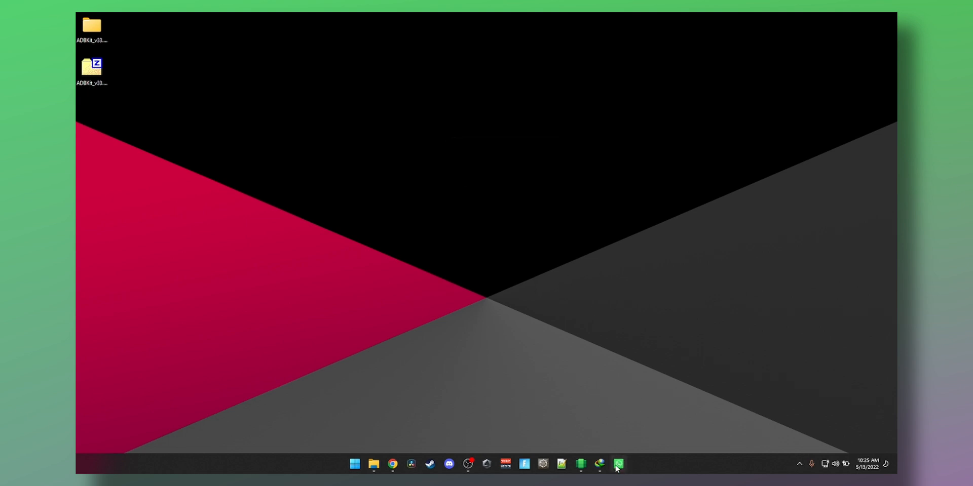
click(618, 464)
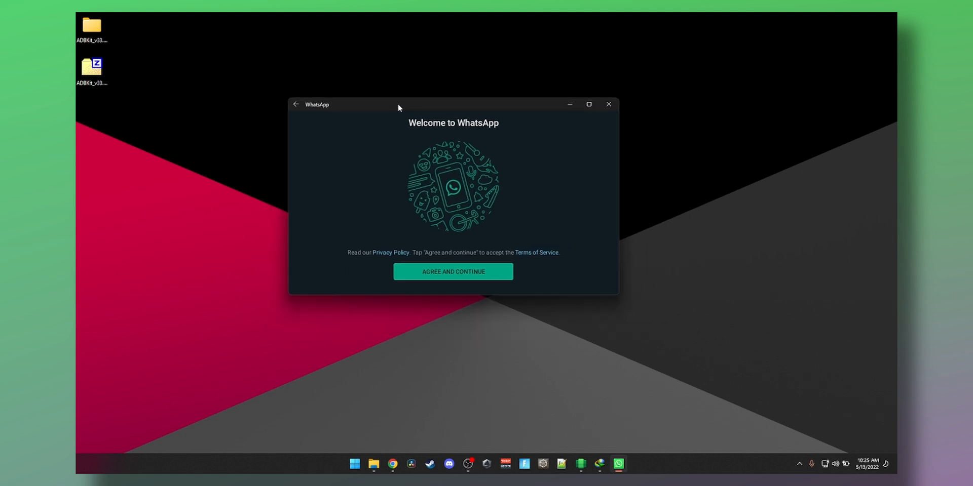
click(452, 272)
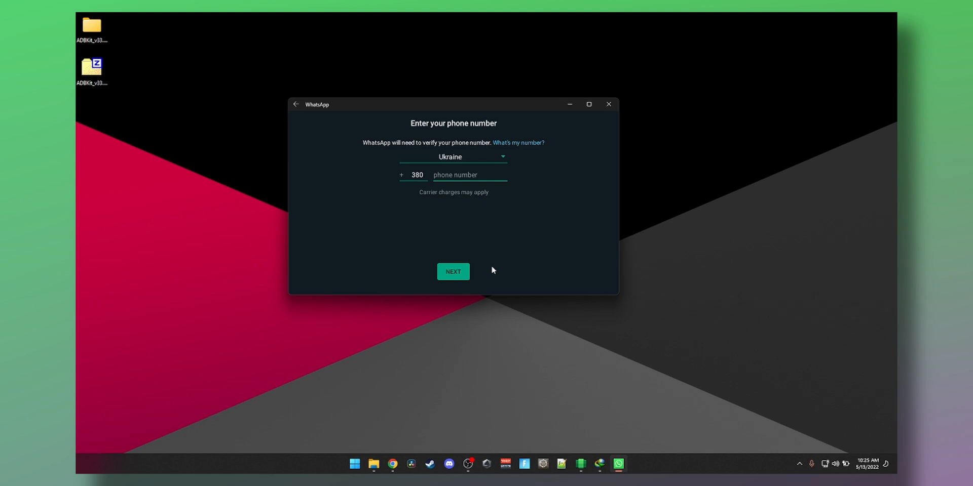
click(456, 175)
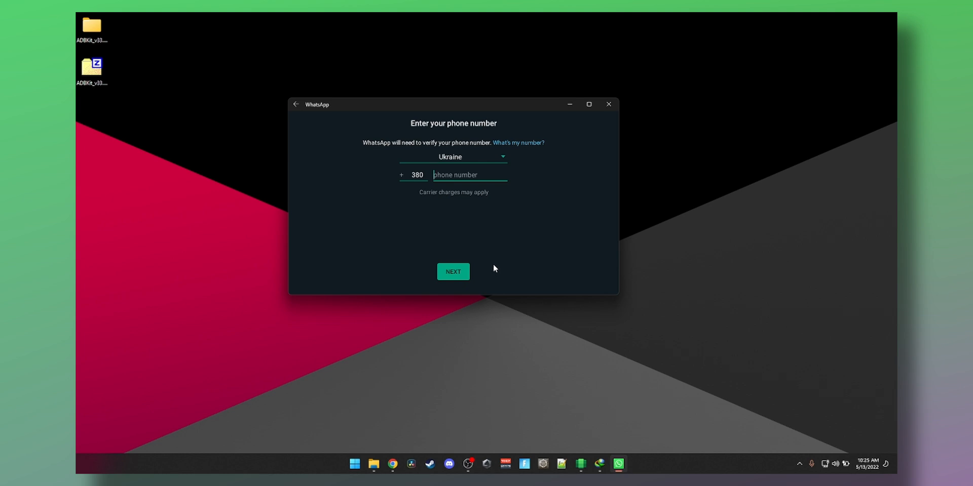